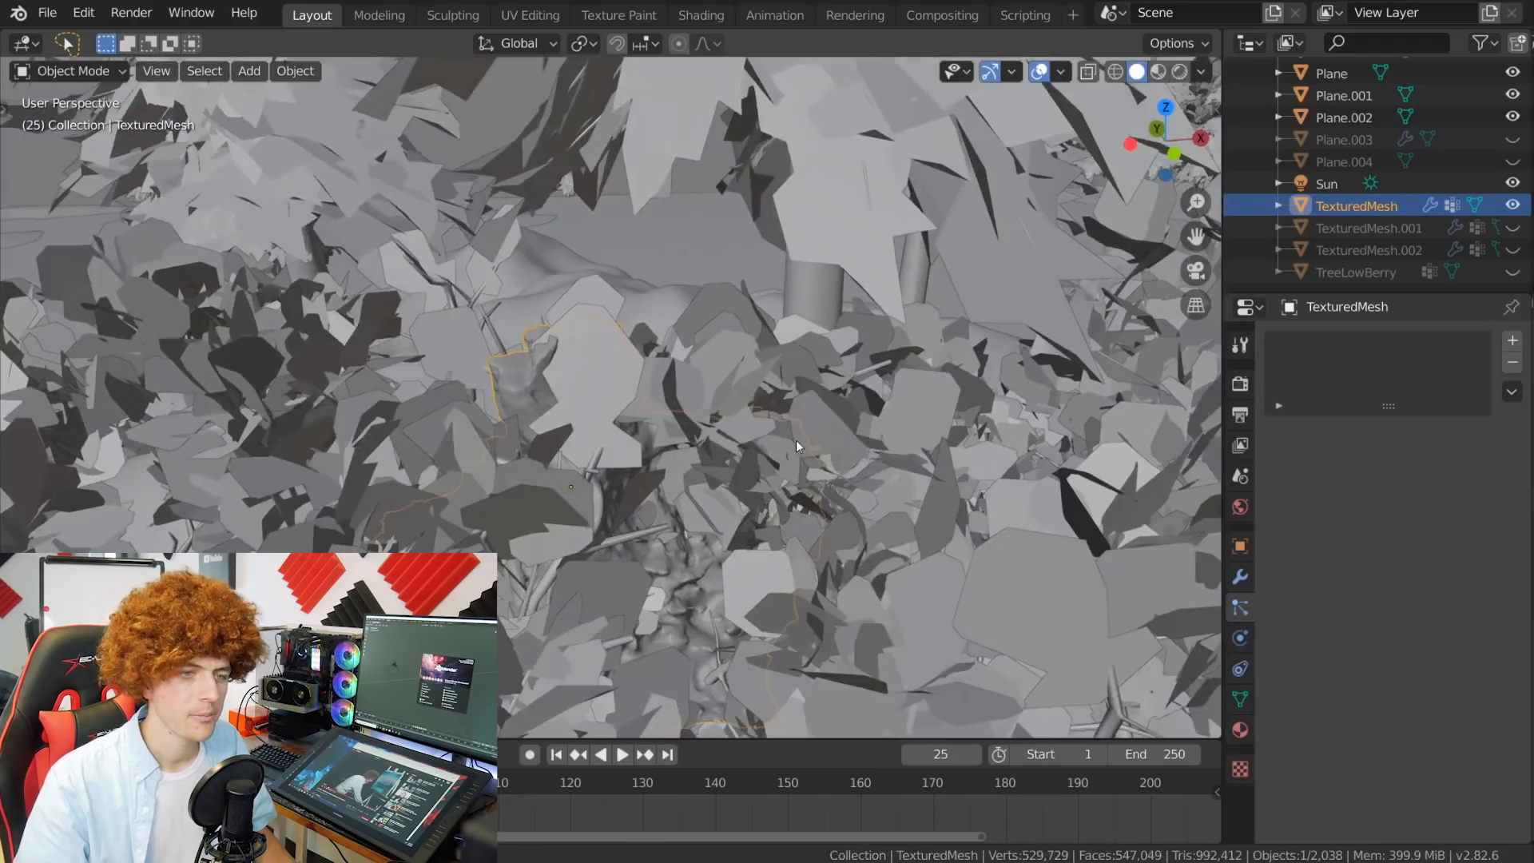
# Step: Scale the TexturedMesh up to about 1.04 and deselect it
pyautogui.press('s')
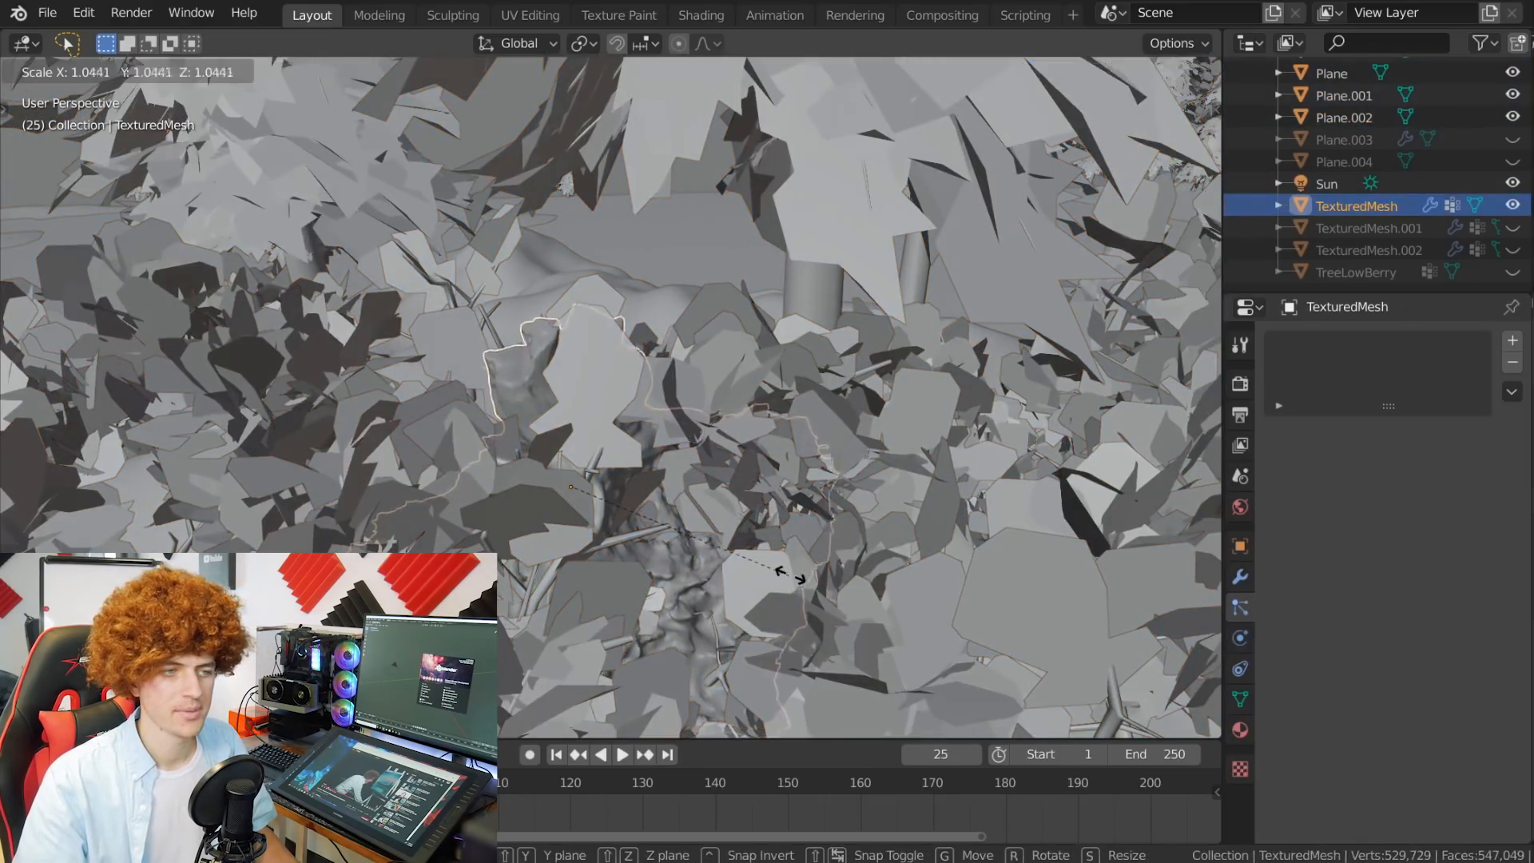
pyautogui.click(728, 516)
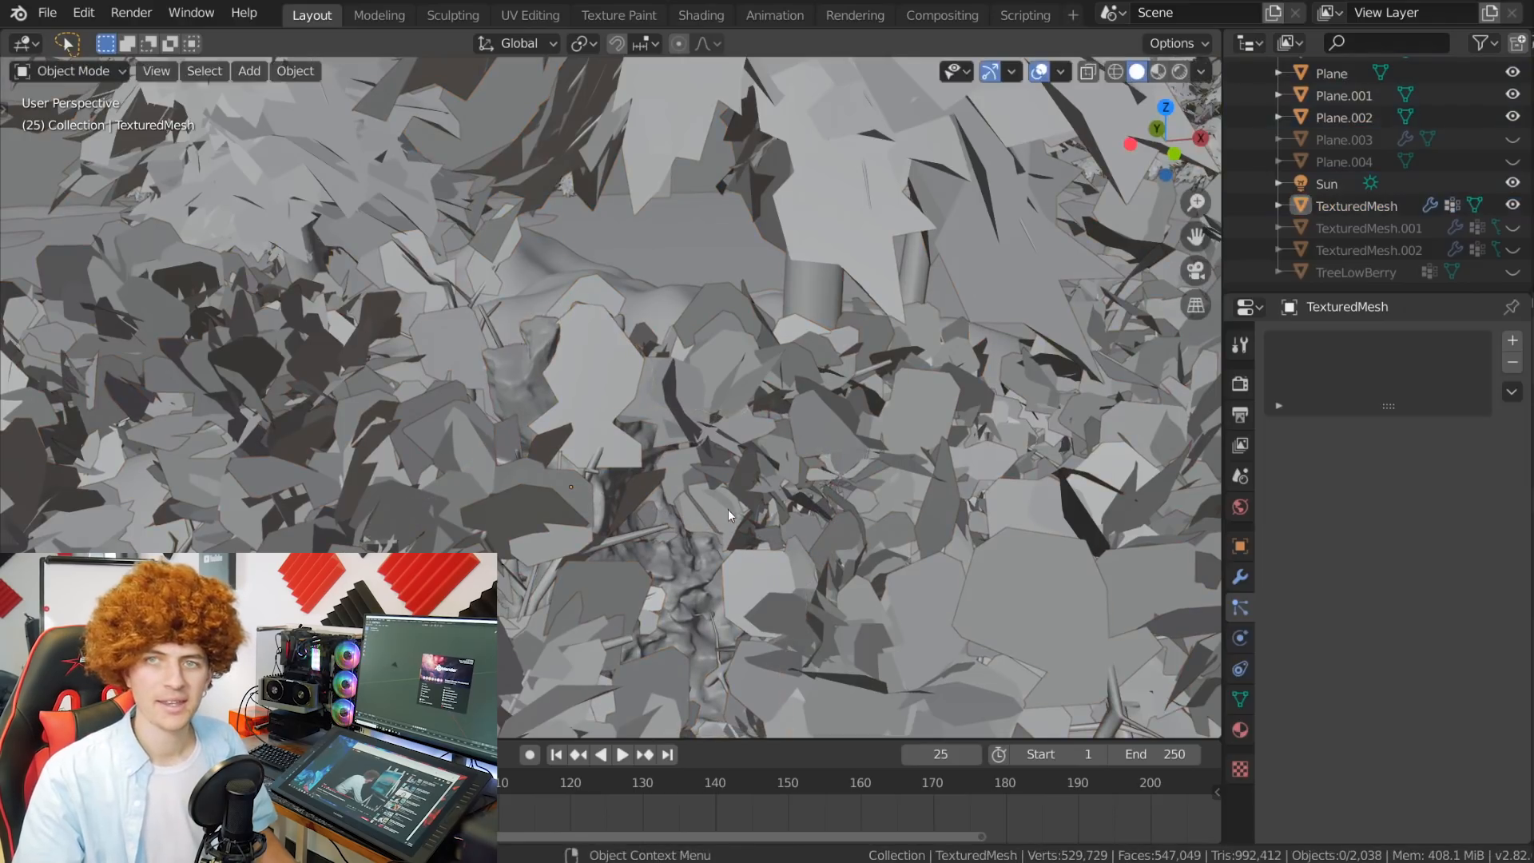